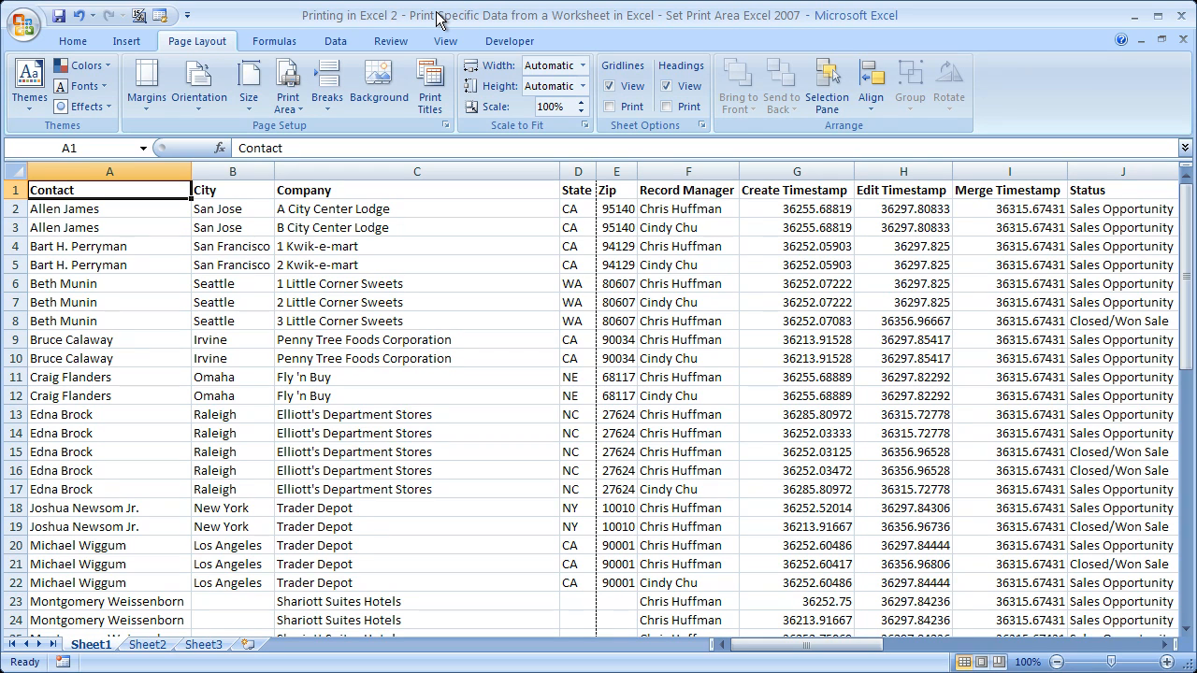
mouse_move(573, 30)
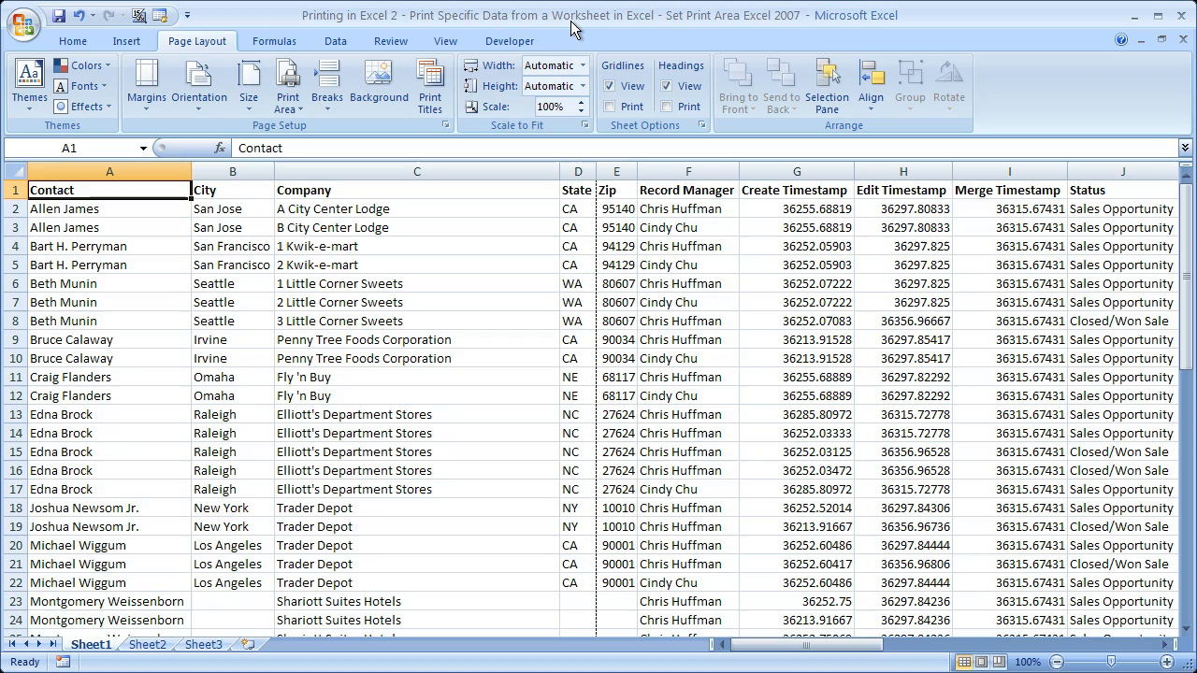
mouse_move(1057, 662)
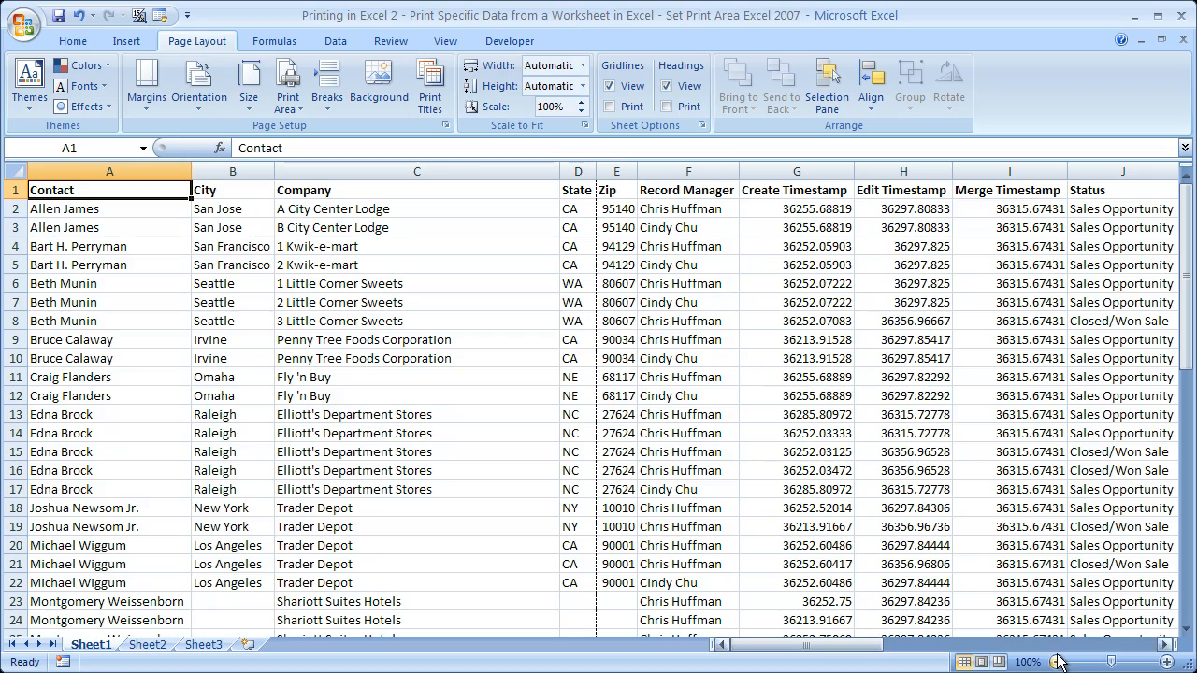
Step: Zoom the sheet out to 70%, then back in to 90%
click(1057, 662)
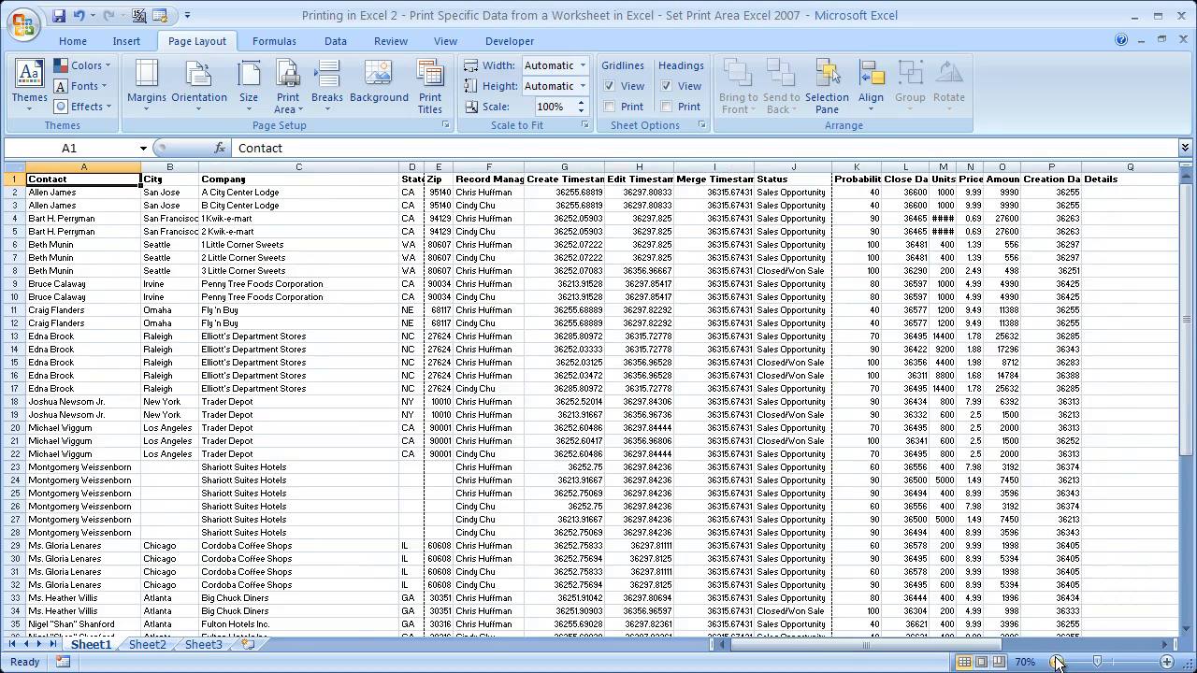
click(1056, 662)
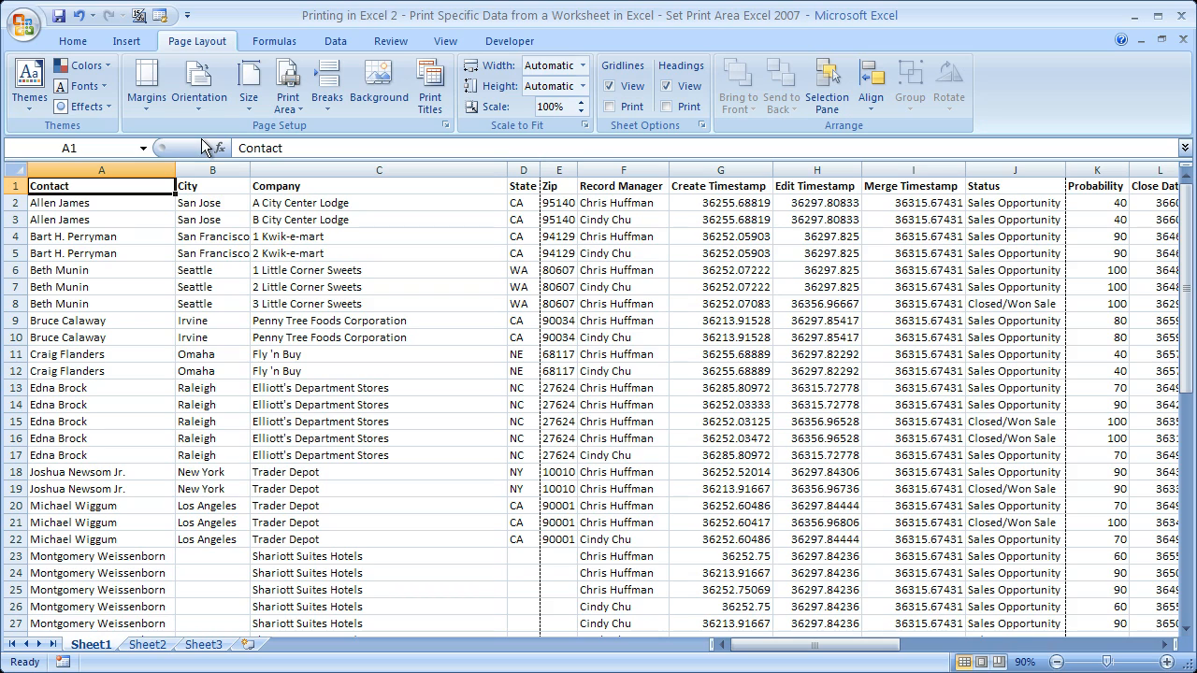
click(72, 40)
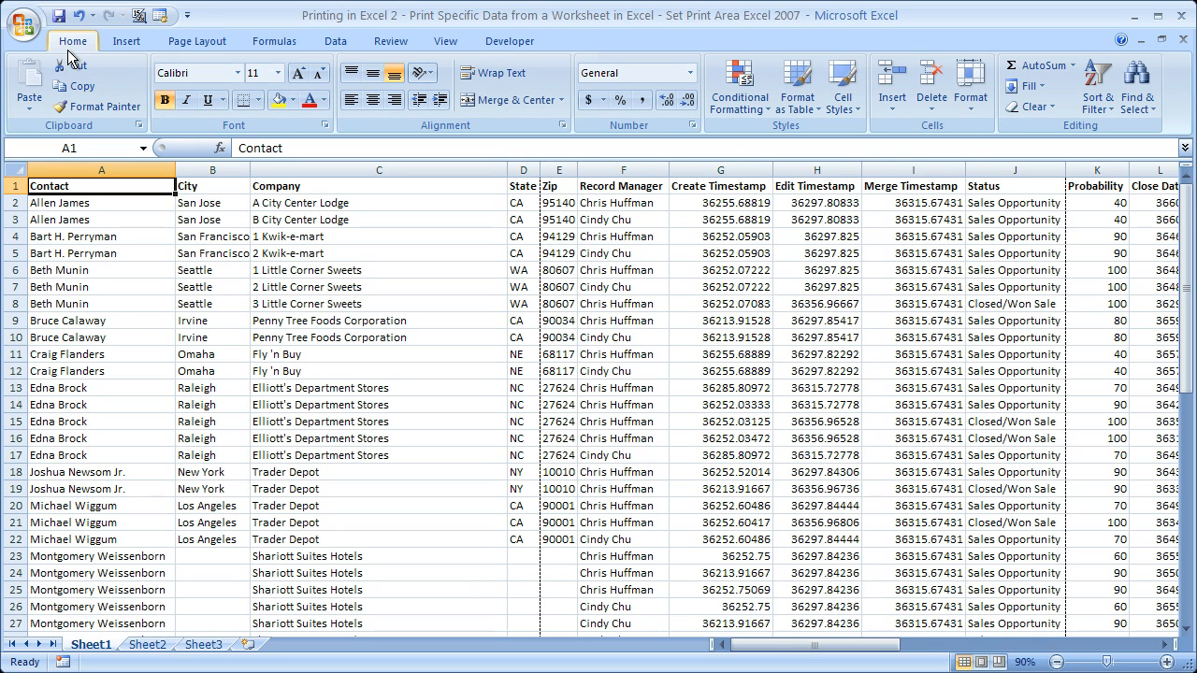
click(197, 40)
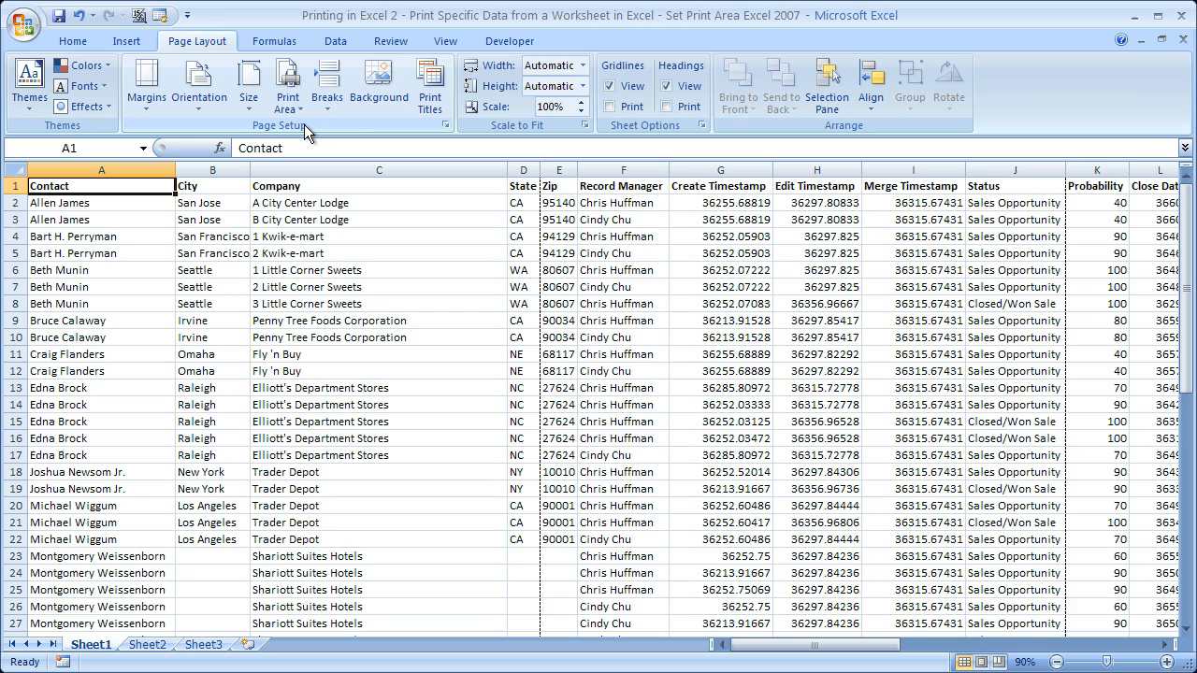
mouse_move(288, 84)
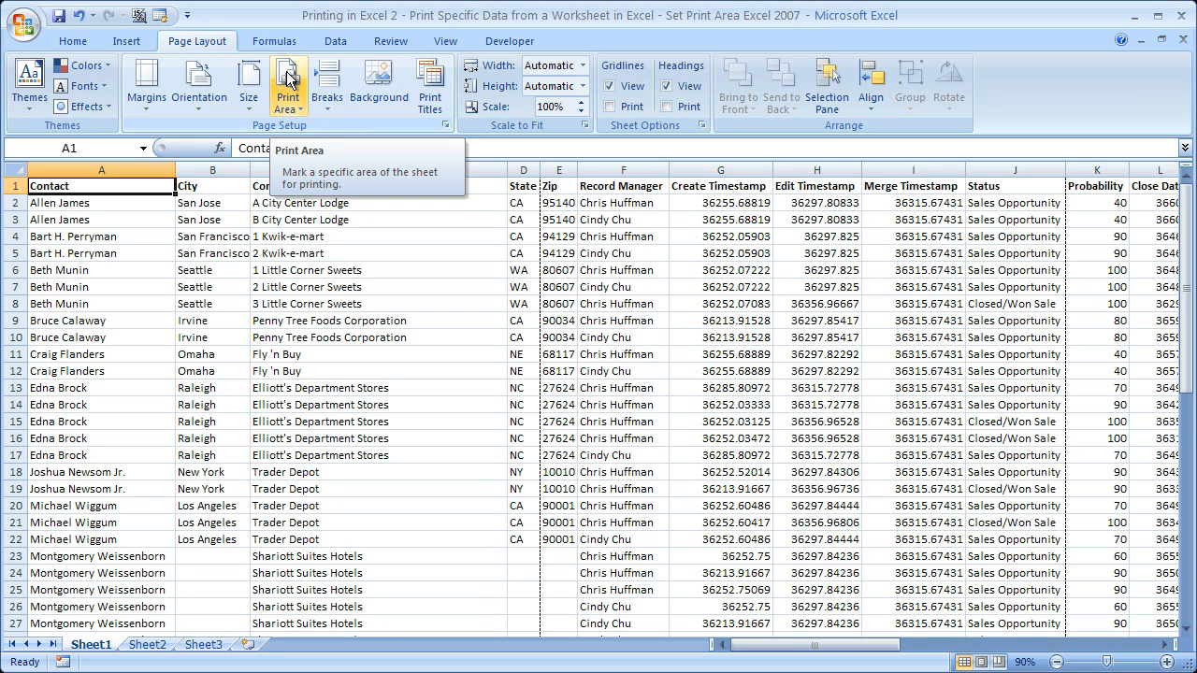
click(288, 84)
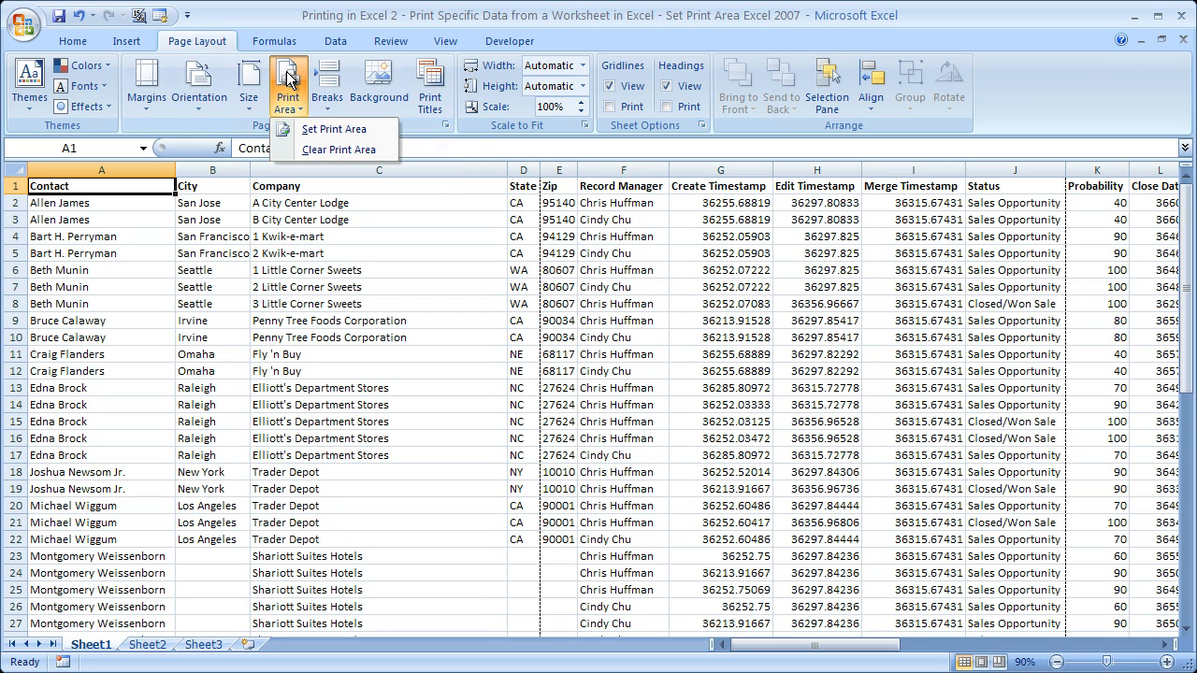
mouse_move(333, 129)
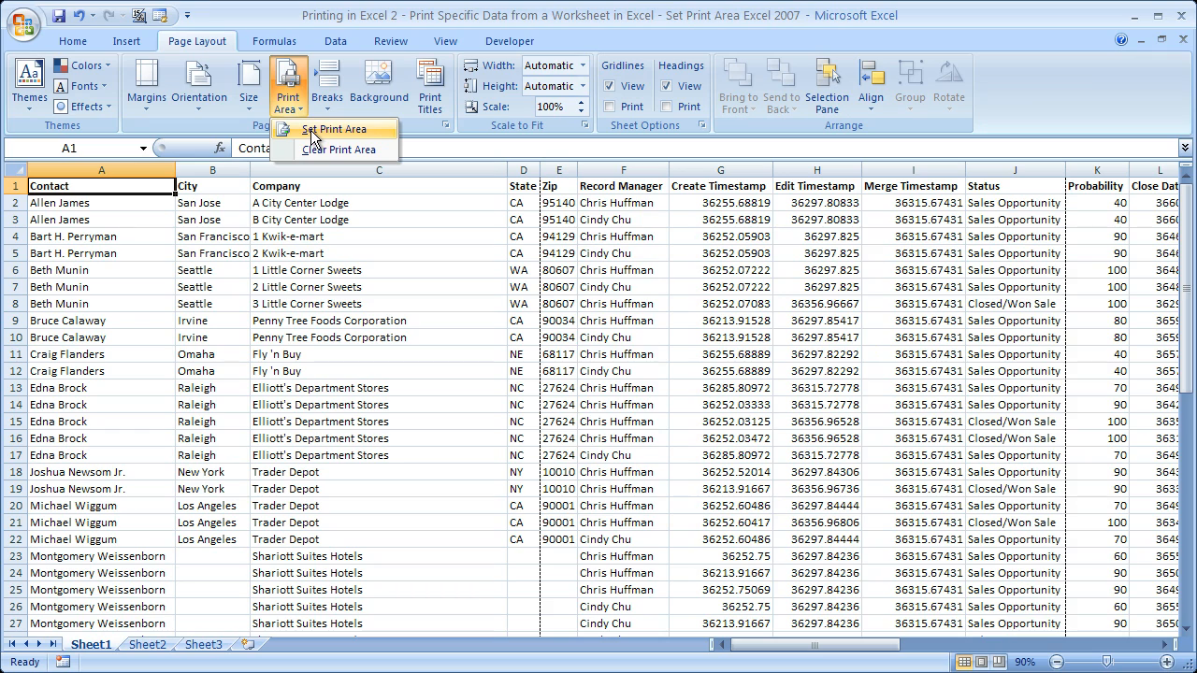
mouse_move(339, 149)
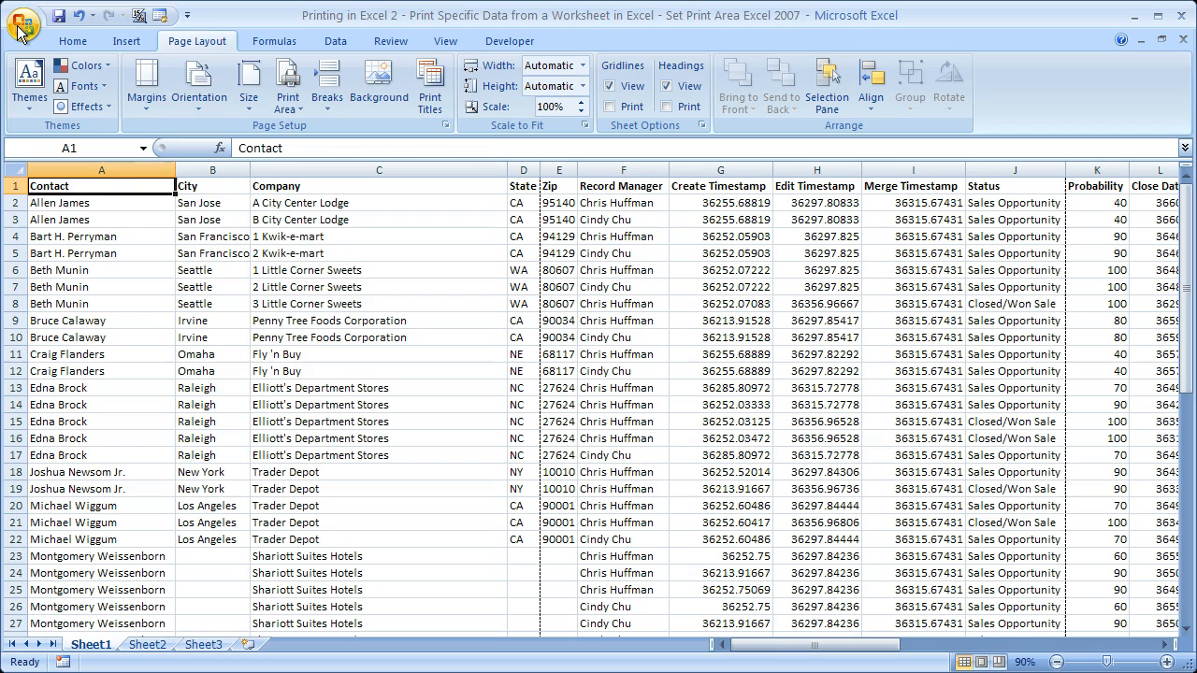
Step: Open Print Preview from the Office button menu
click(24, 25)
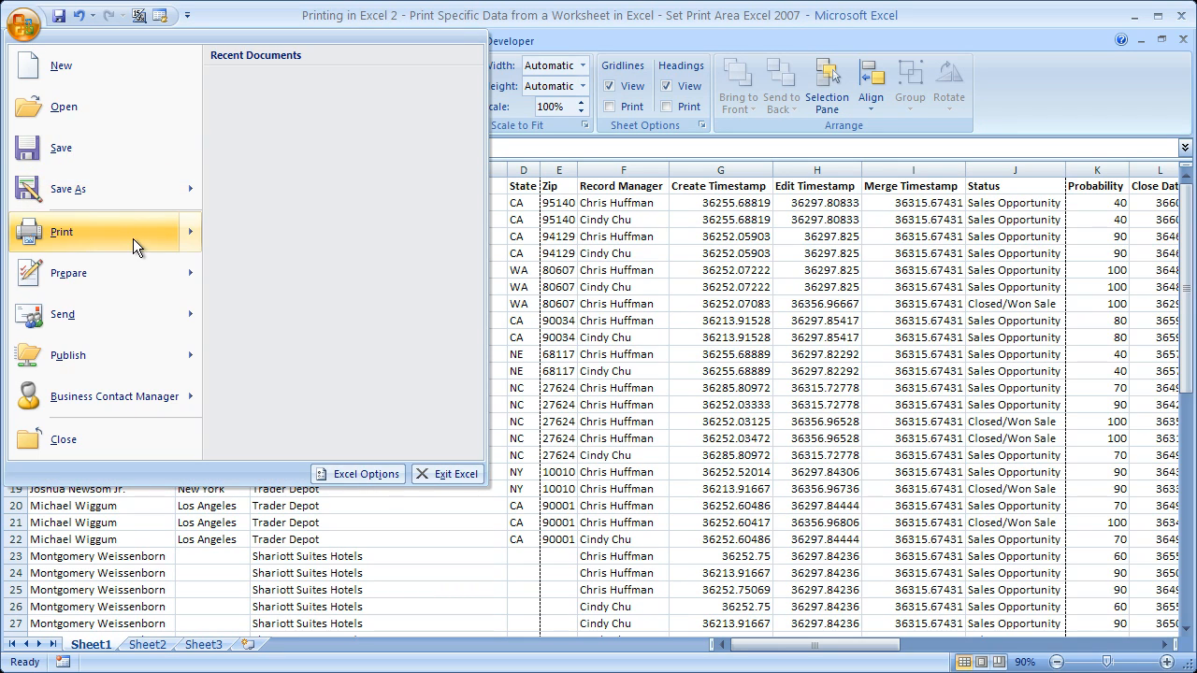
click(61, 232)
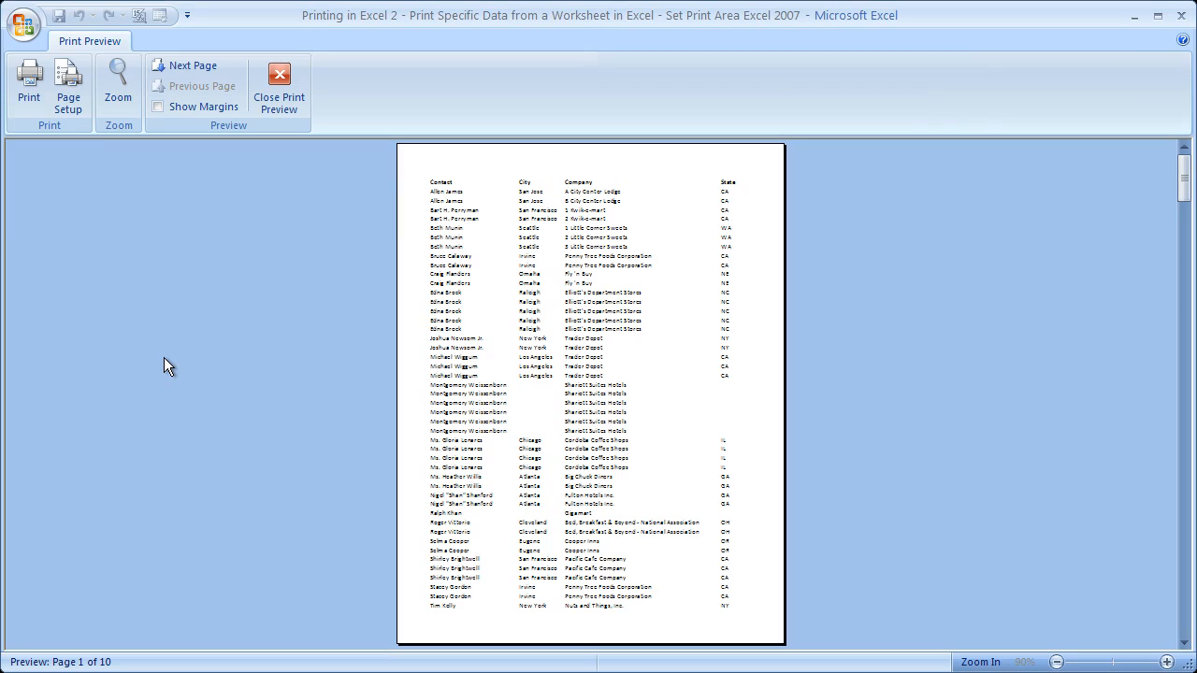
mouse_move(43, 615)
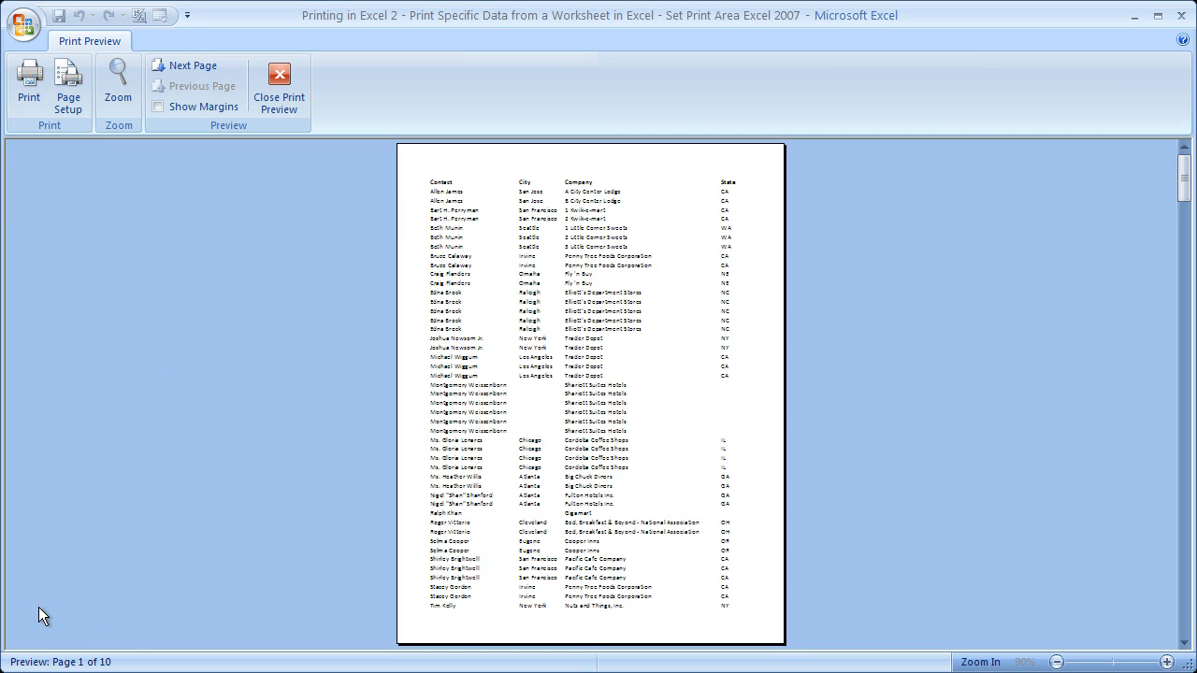
mouse_move(52, 664)
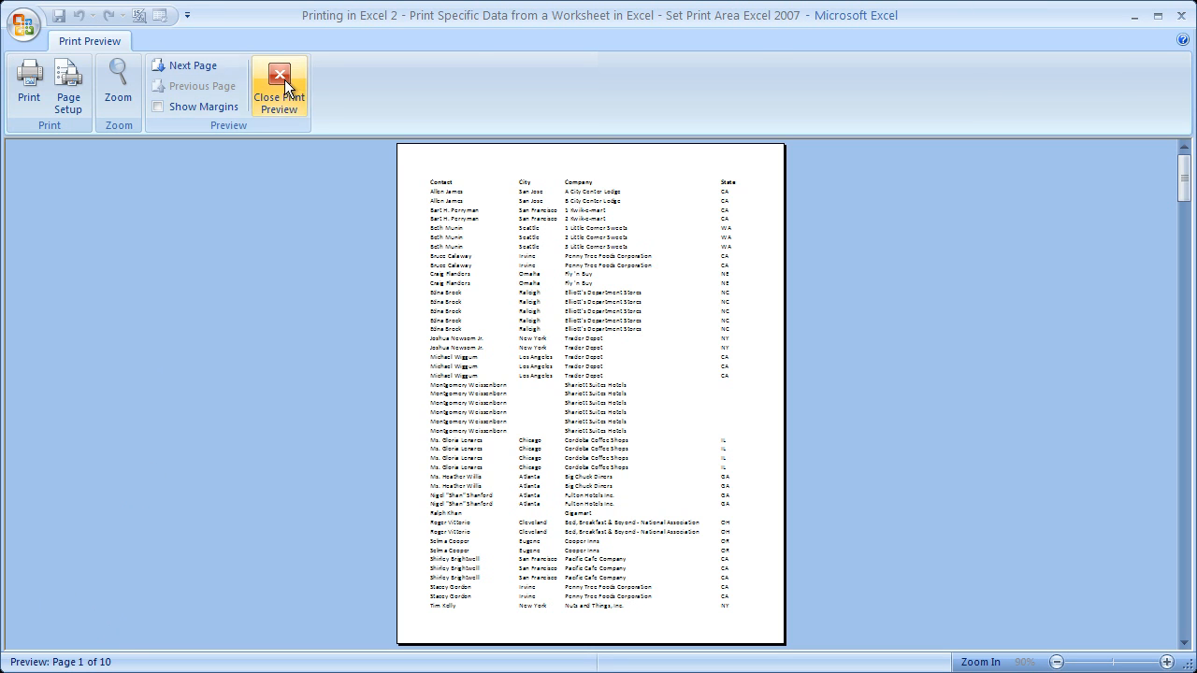
Step: Close the preview, set A1:D22 as the print area, and deselect
click(278, 89)
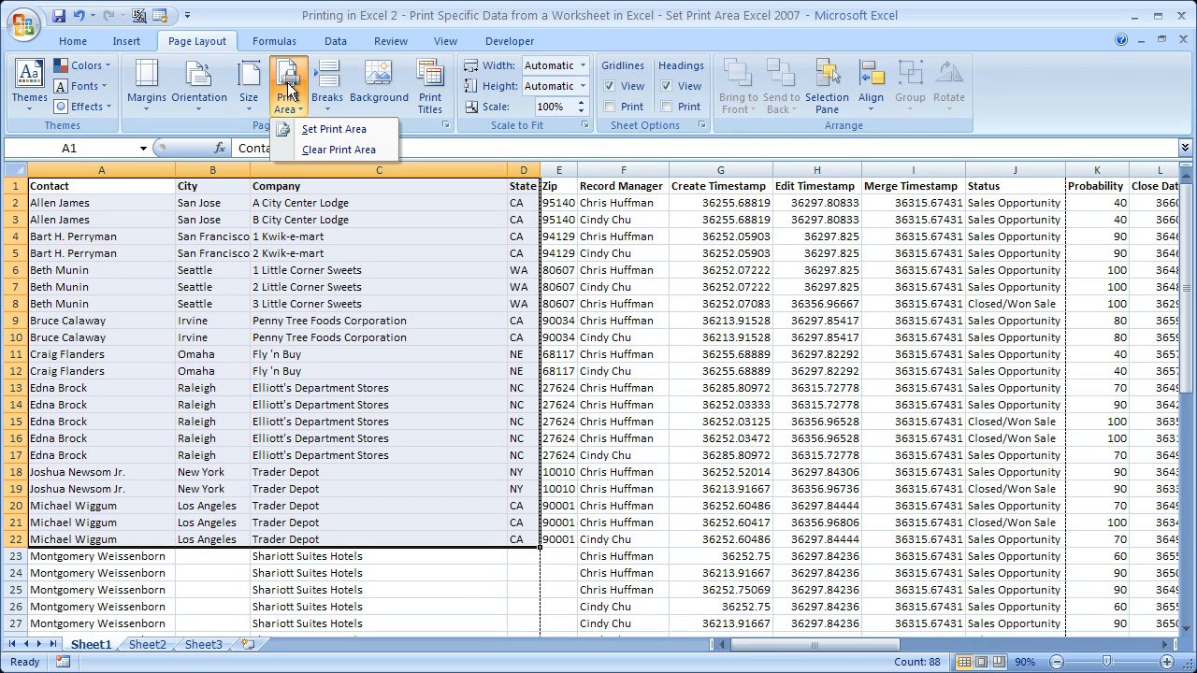
click(333, 128)
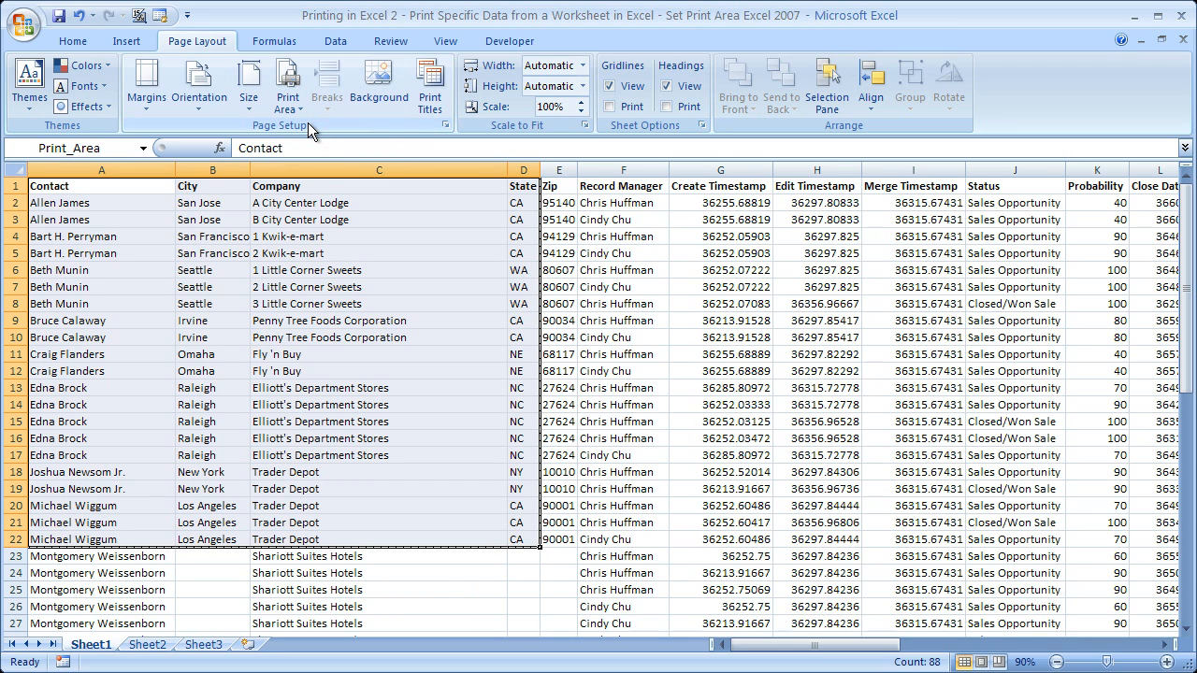
click(622, 338)
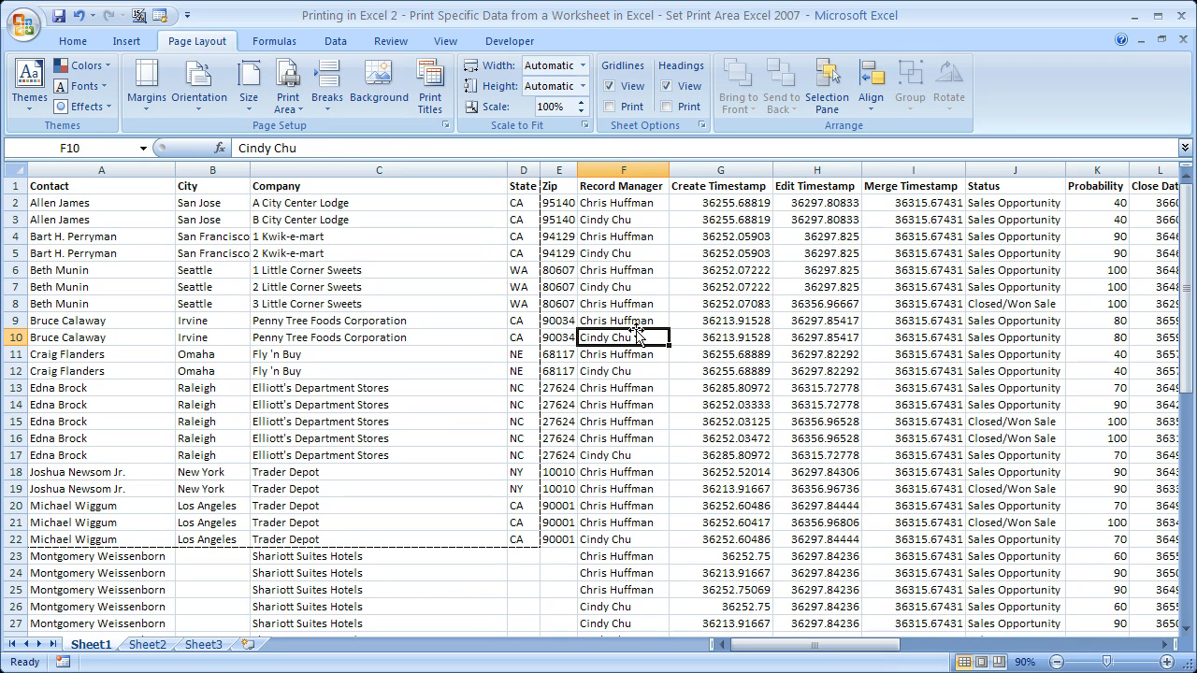
mouse_move(523, 184)
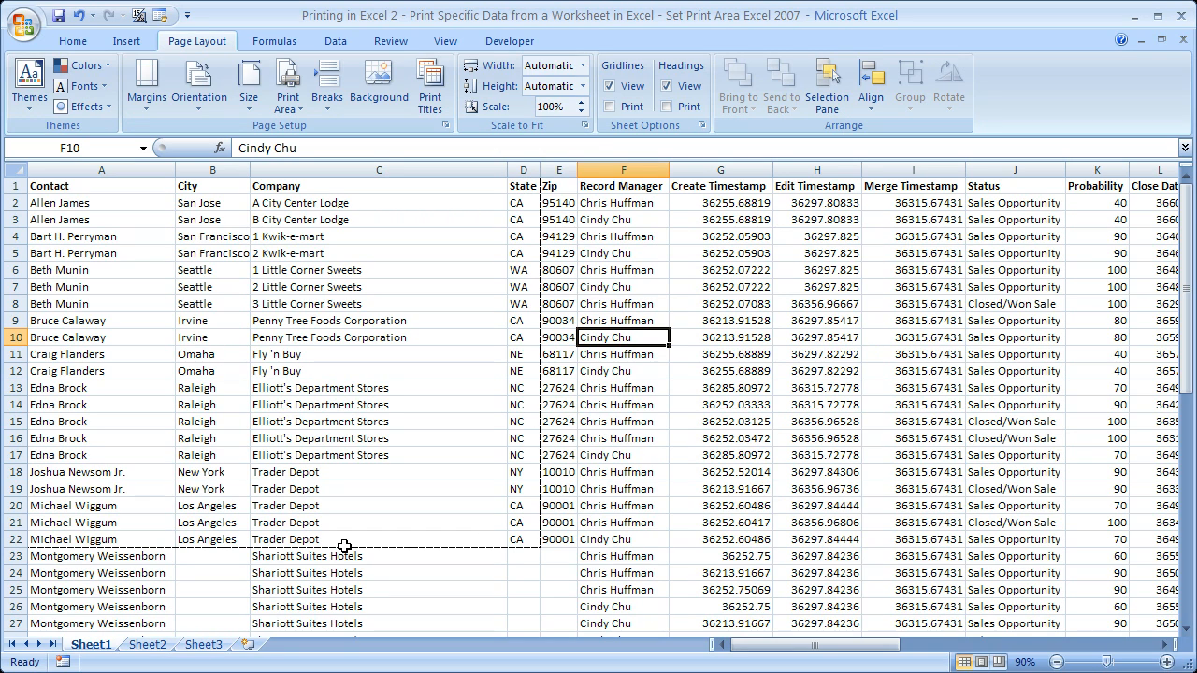
mouse_move(41, 536)
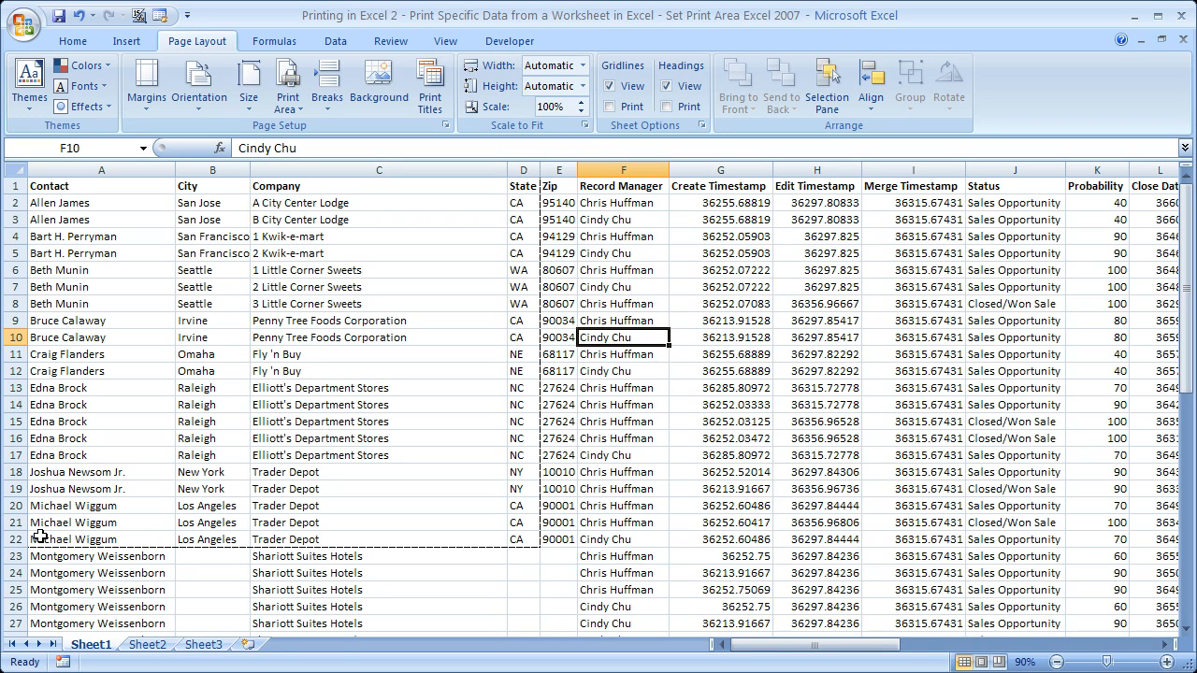
mouse_move(520, 186)
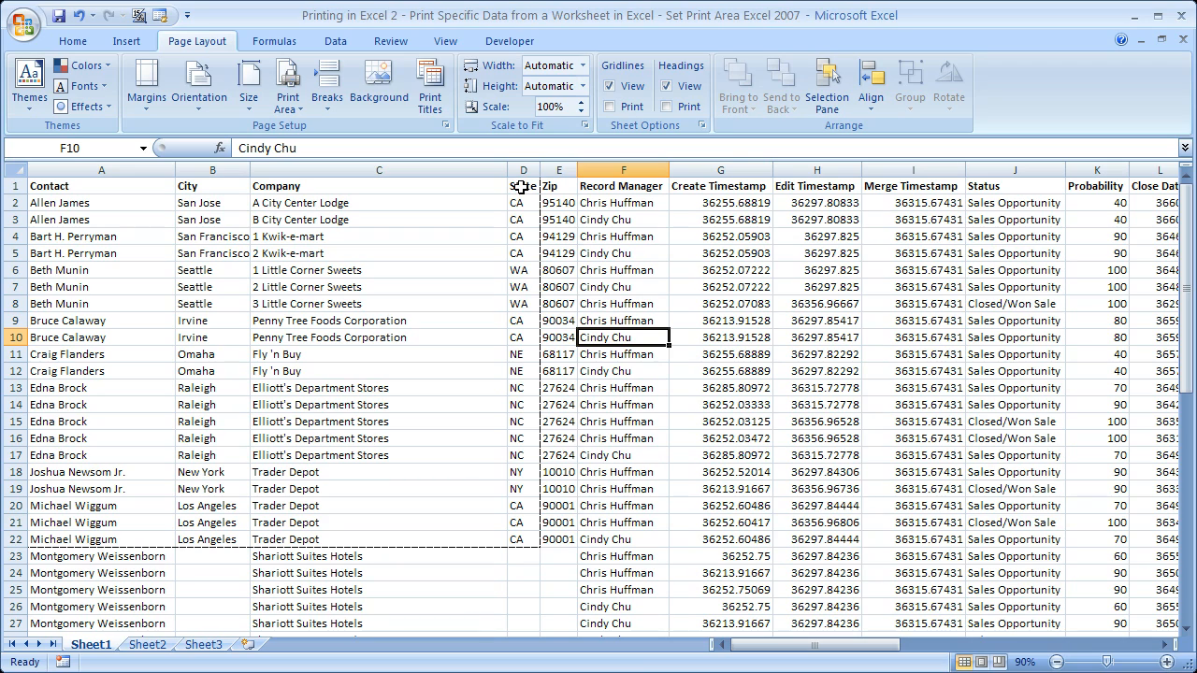
click(24, 25)
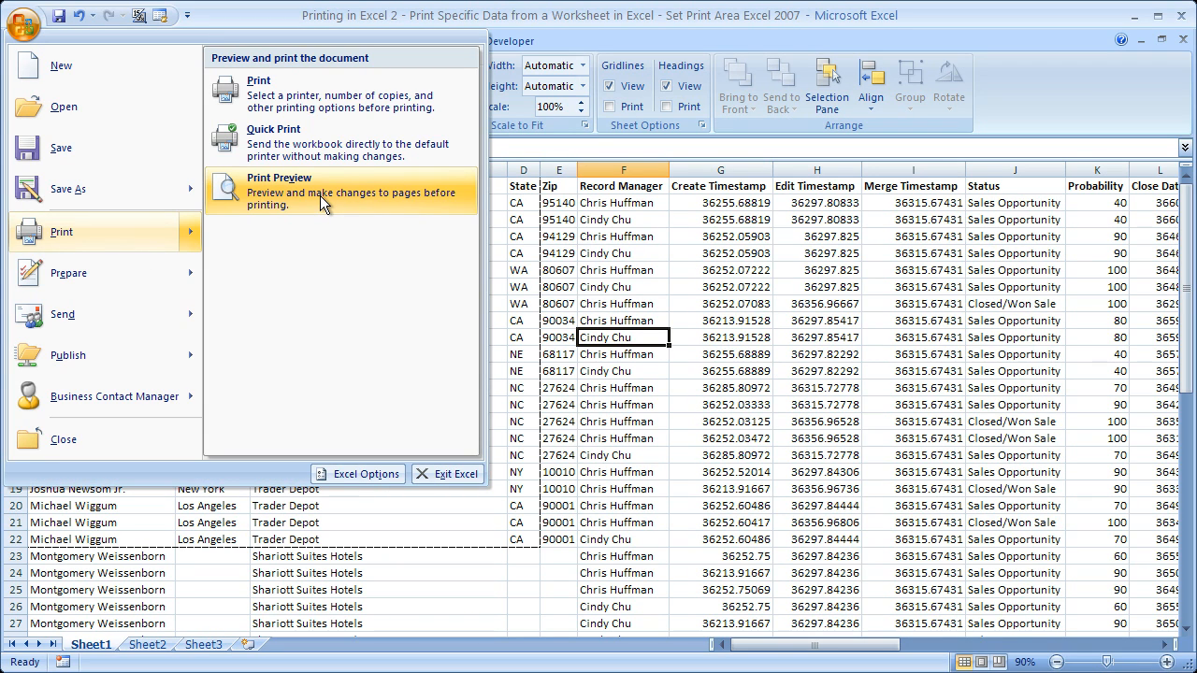
click(278, 178)
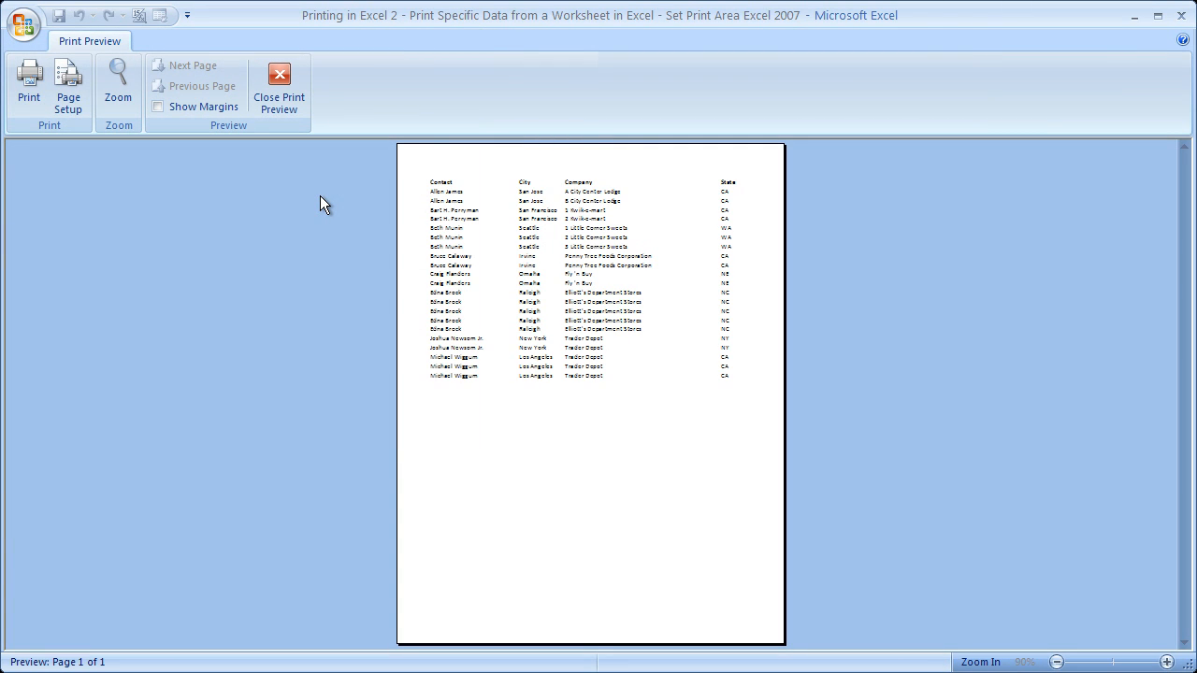
mouse_move(194, 533)
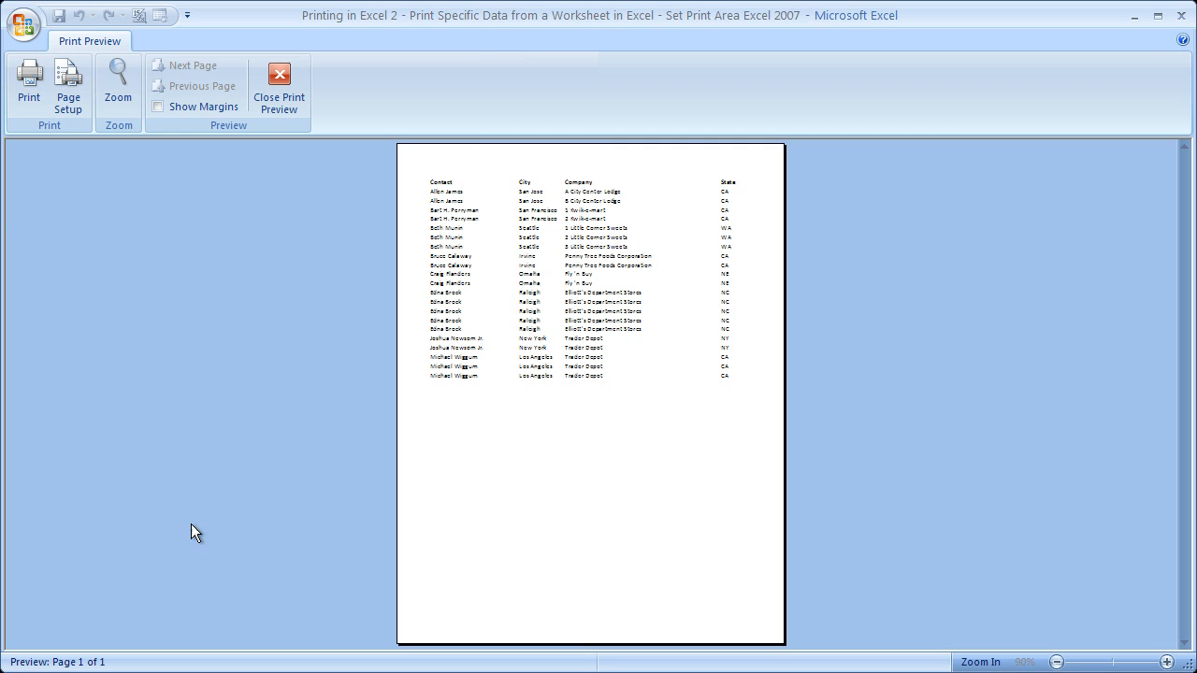
click(117, 84)
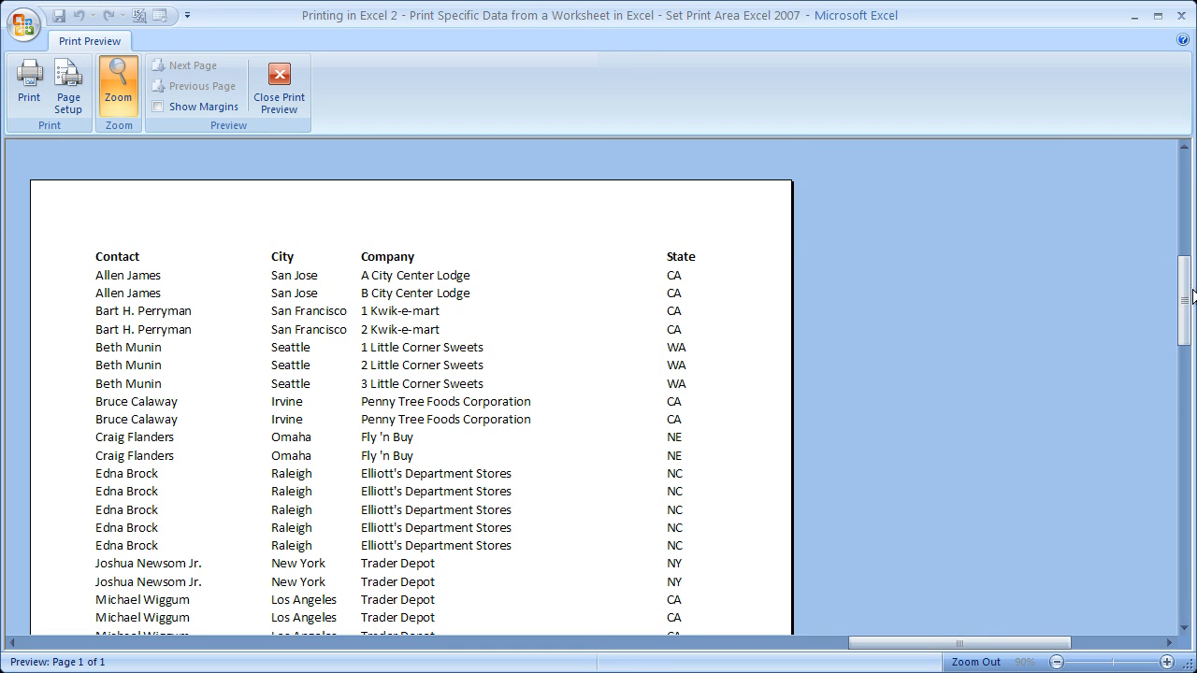
scroll(down, 3)
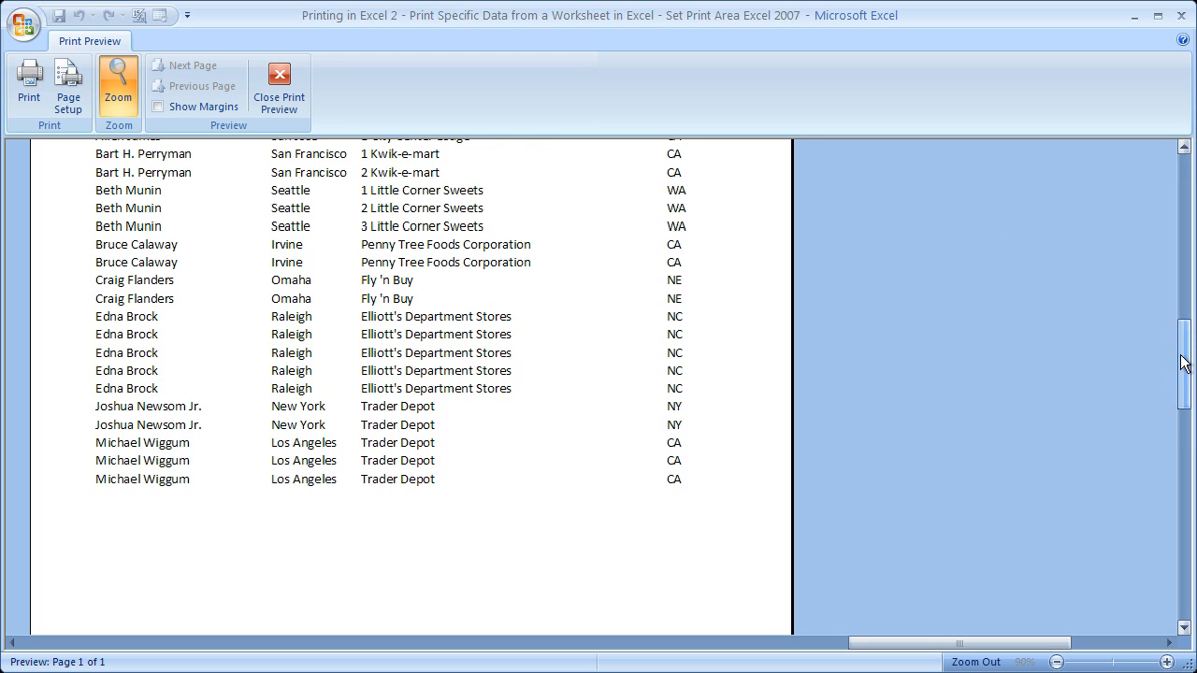
click(278, 89)
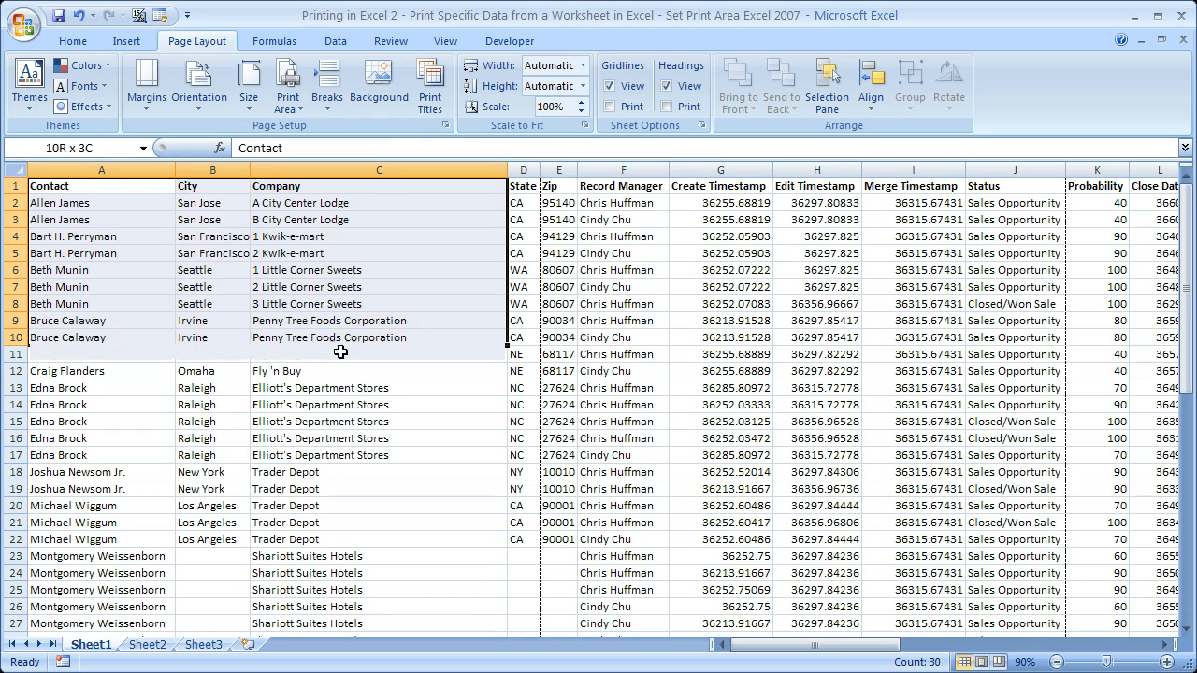
Step: Set A1:D22 as the print area, then add A38:D56 and deselect
click(288, 84)
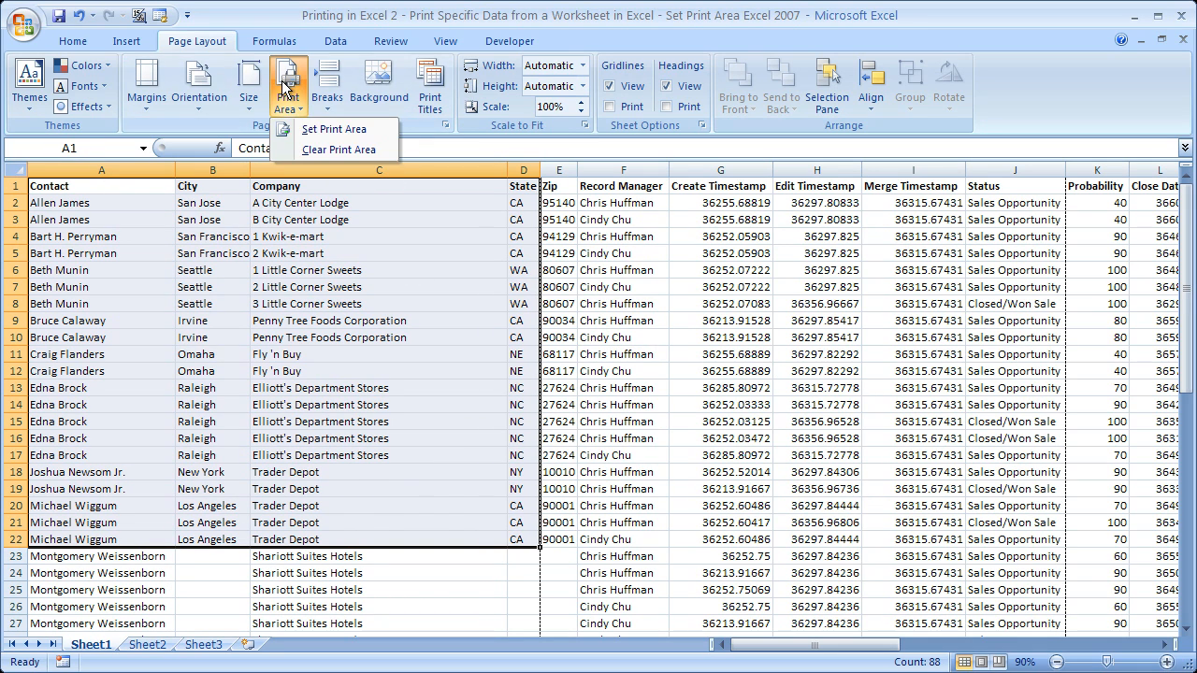
click(334, 129)
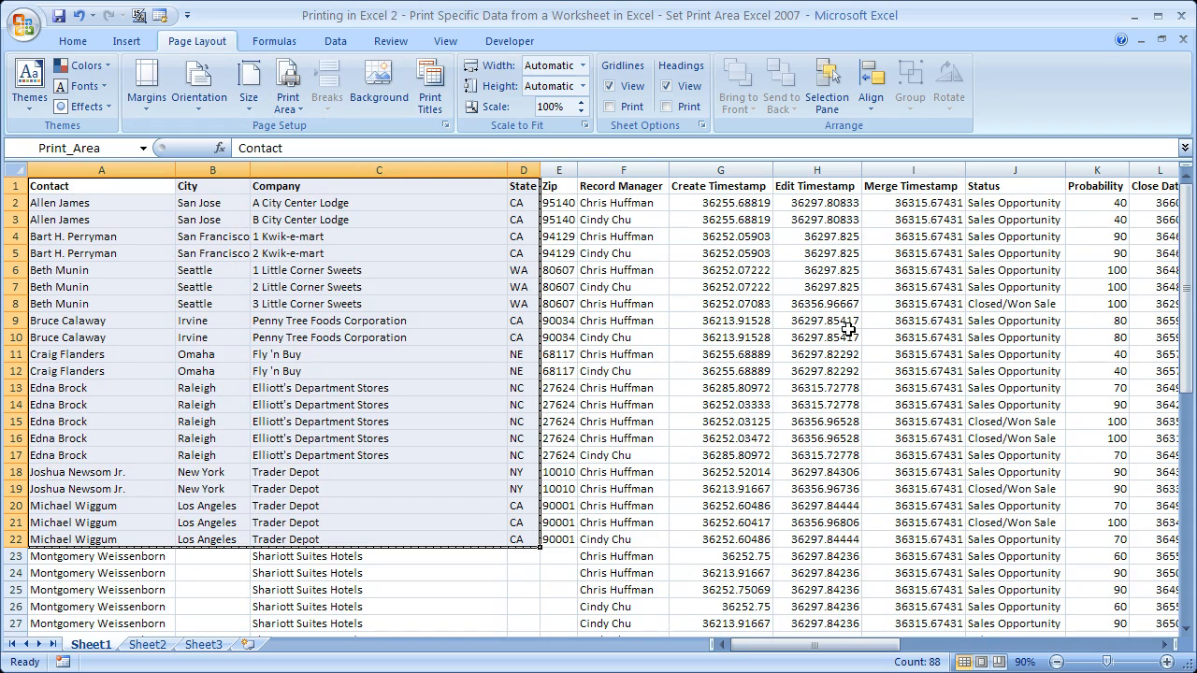
scroll(down, 3)
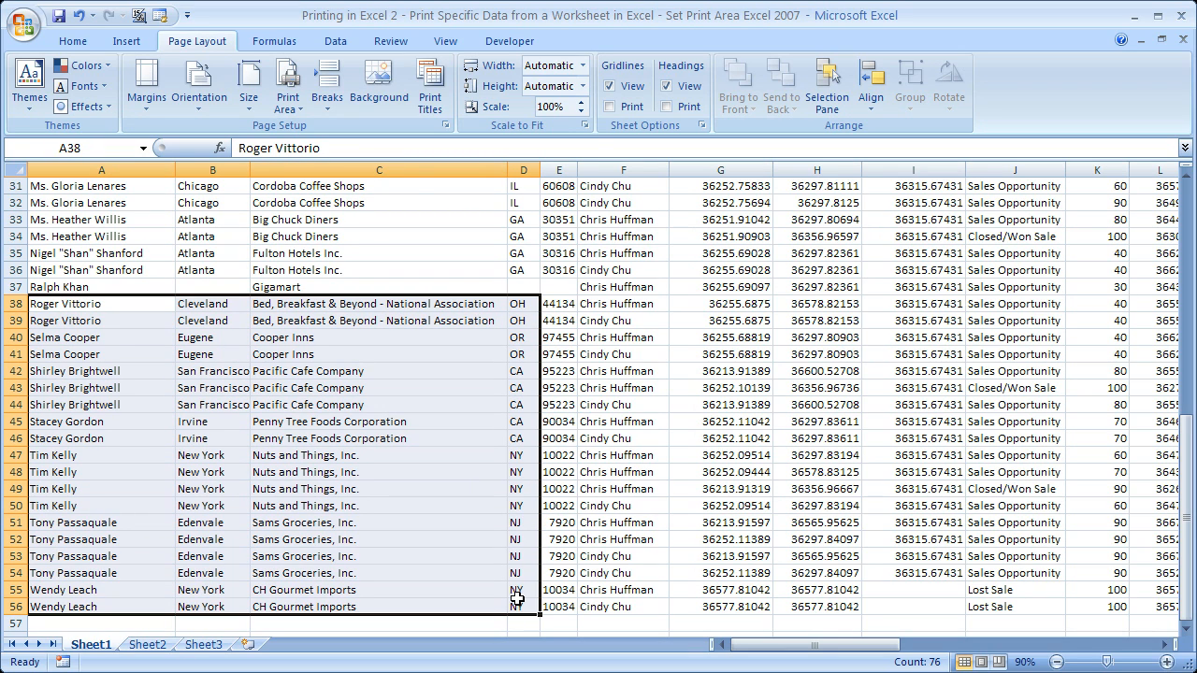
click(288, 84)
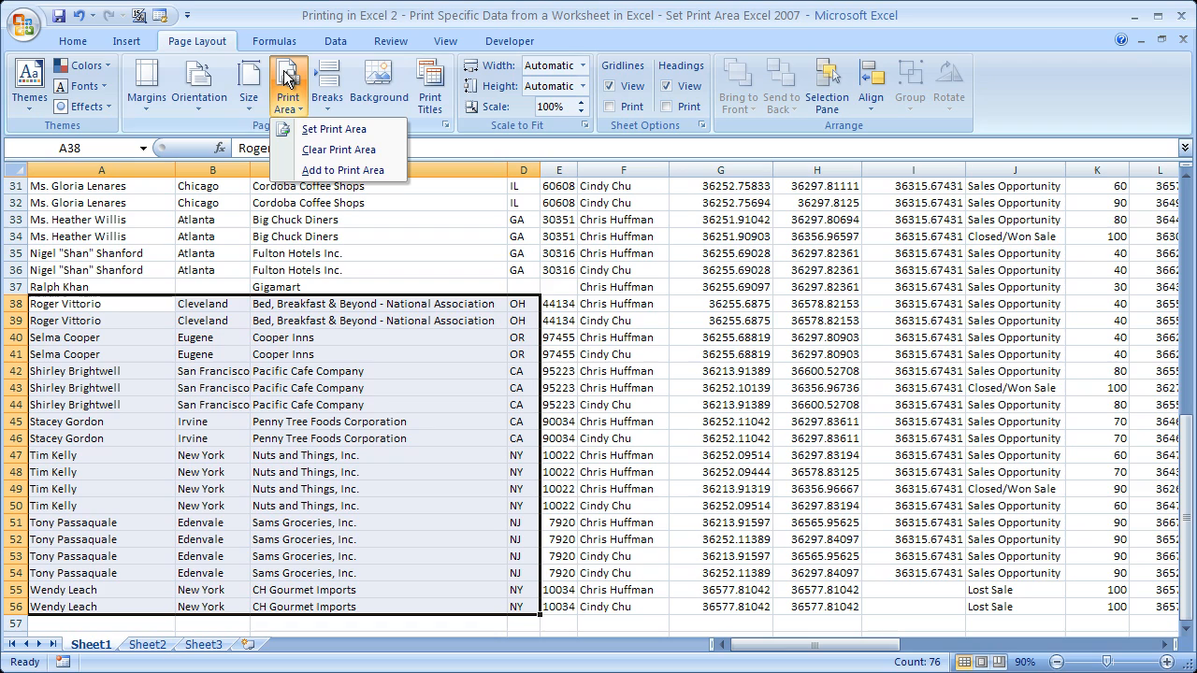
mouse_move(343, 169)
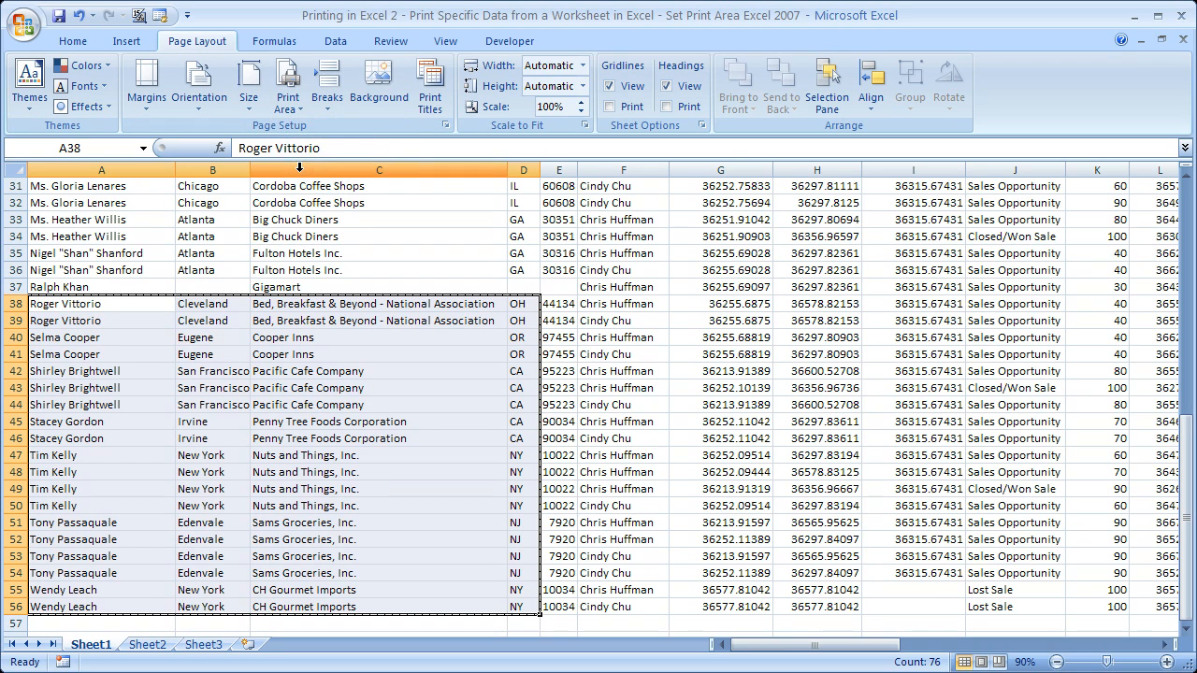
click(378, 252)
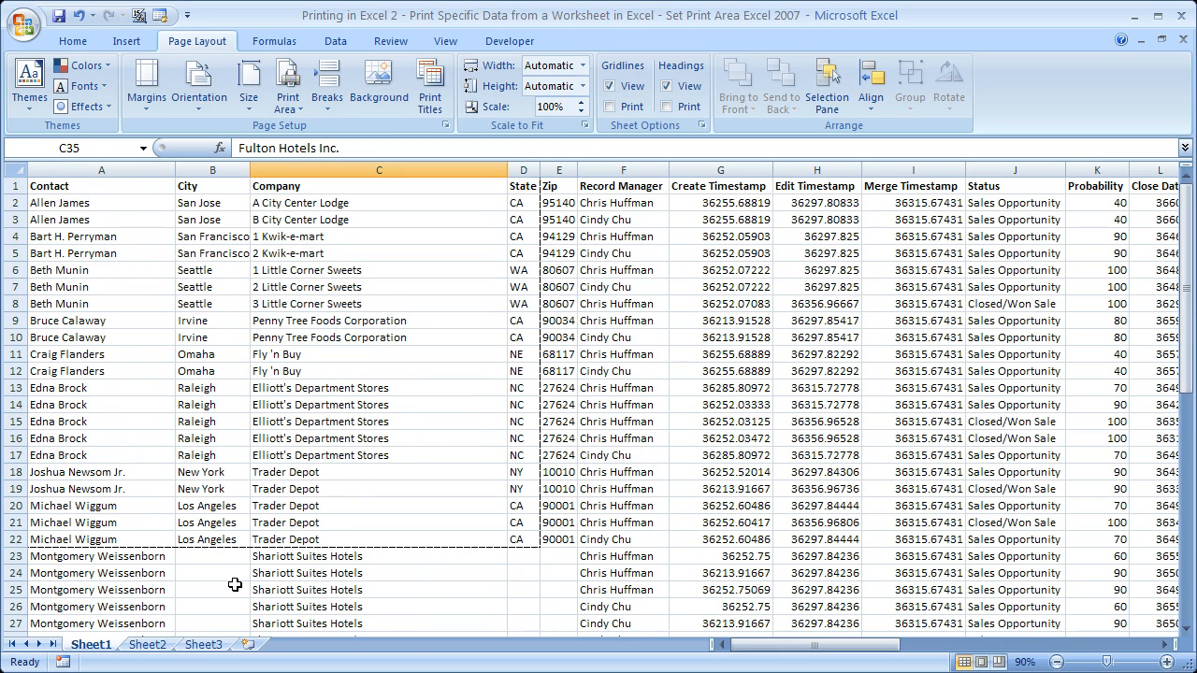
mouse_move(484, 354)
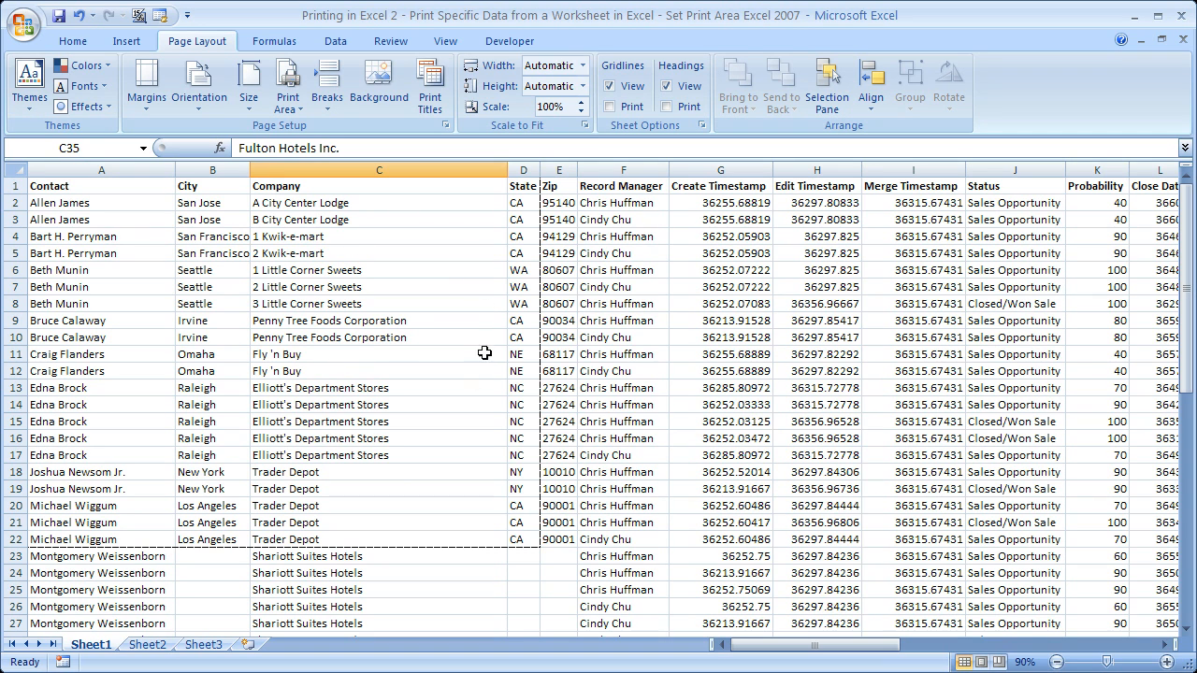
click(23, 20)
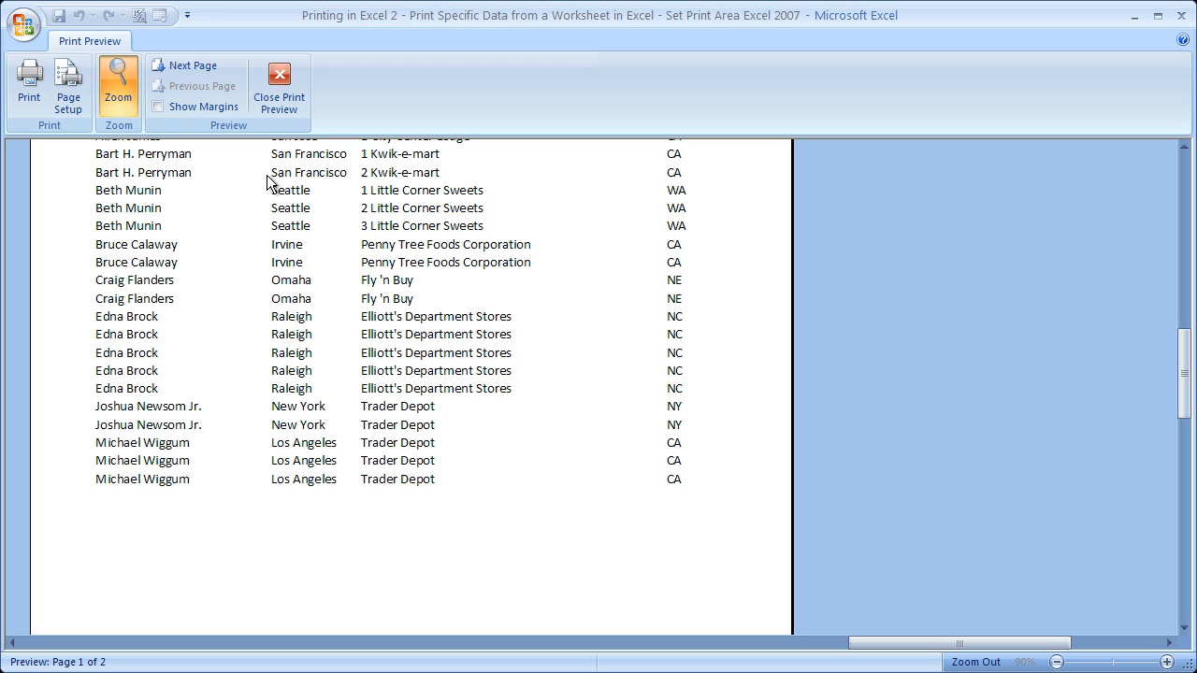
click(118, 84)
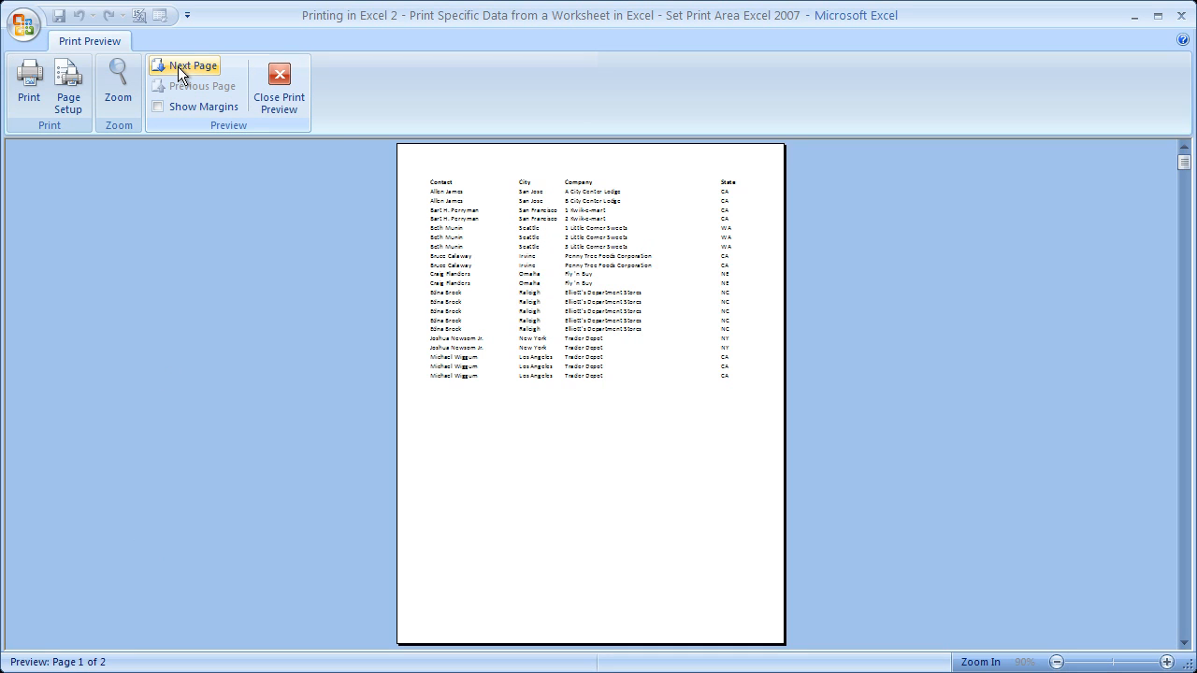
click(191, 66)
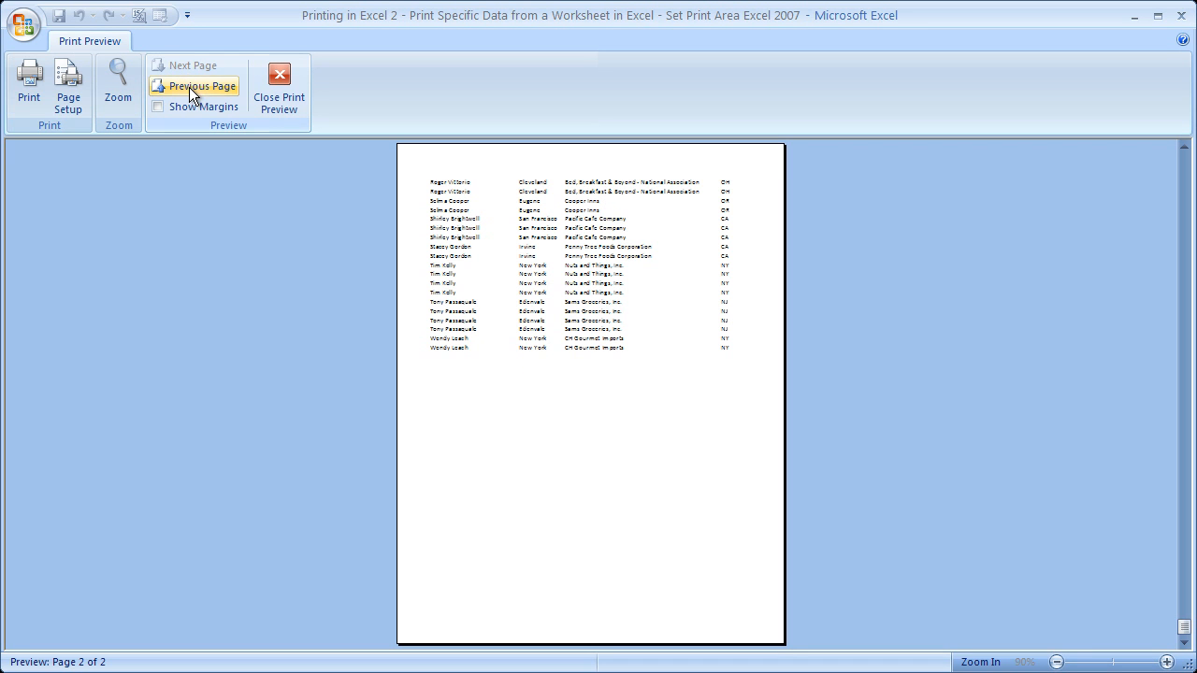
click(201, 85)
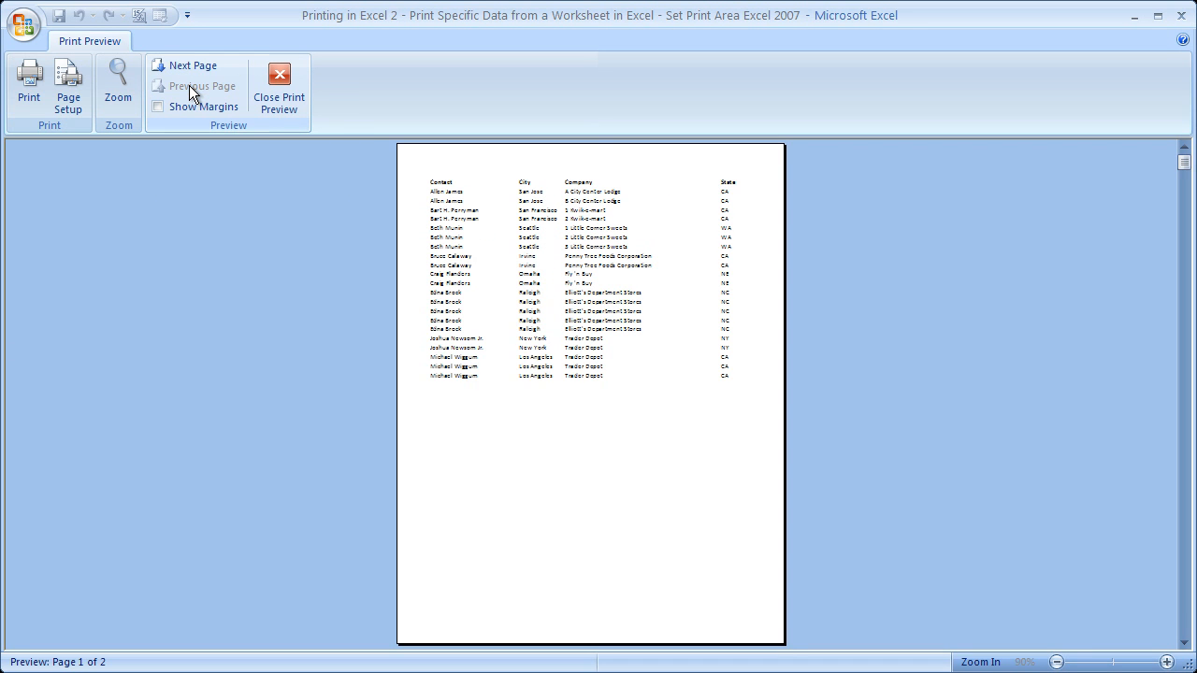
click(278, 89)
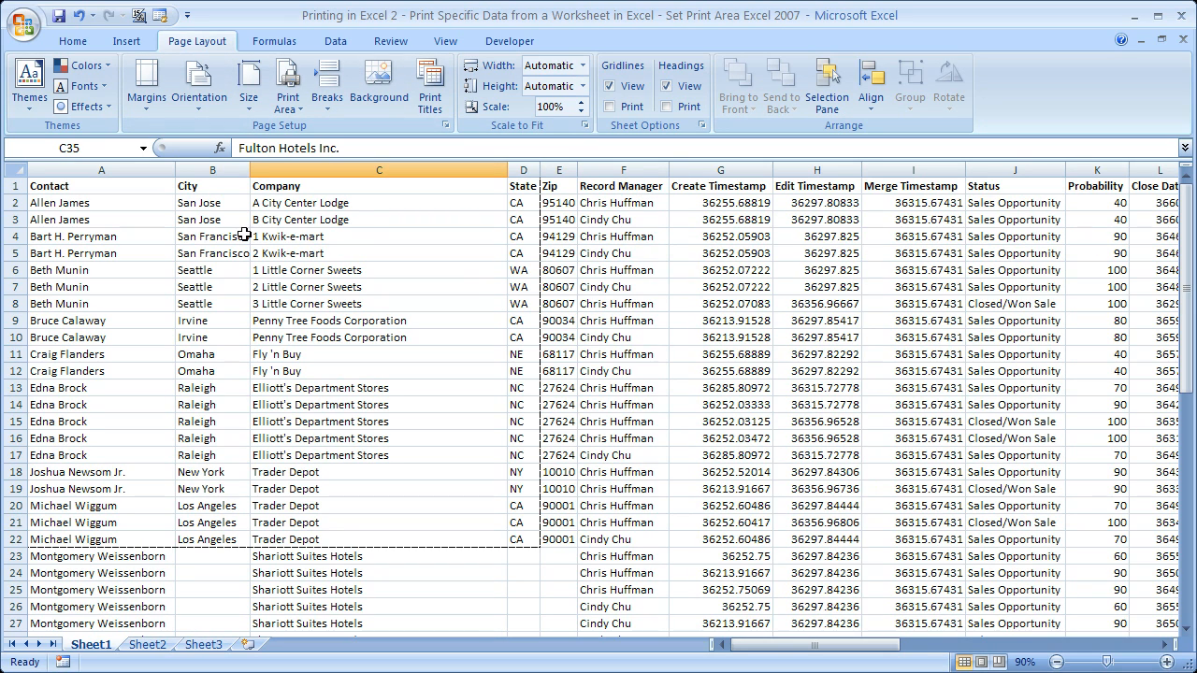
Step: Select cell A1 and open the Print Area options to clear them
click(101, 185)
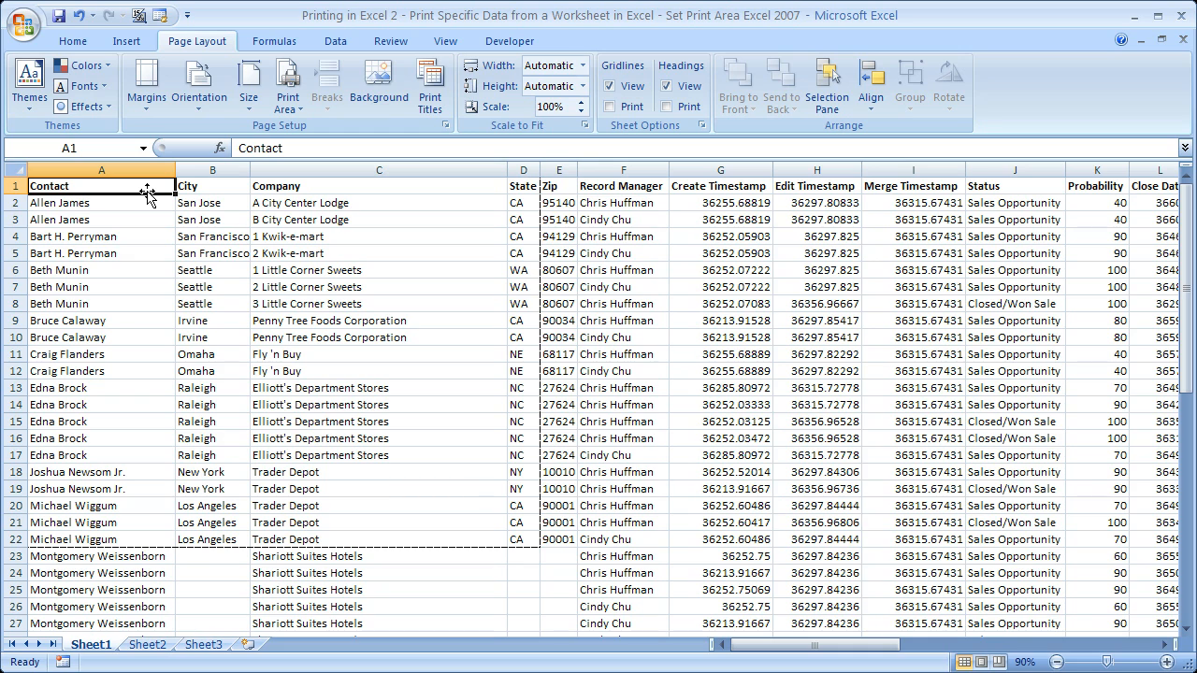
mouse_move(288, 84)
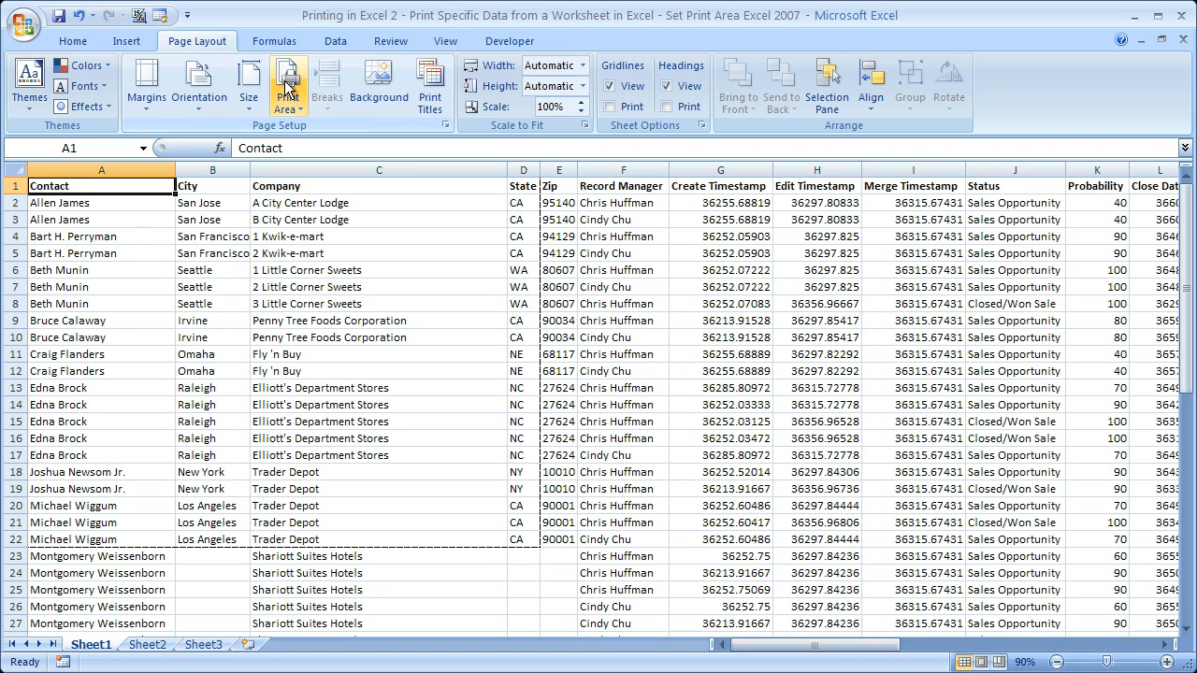
click(287, 84)
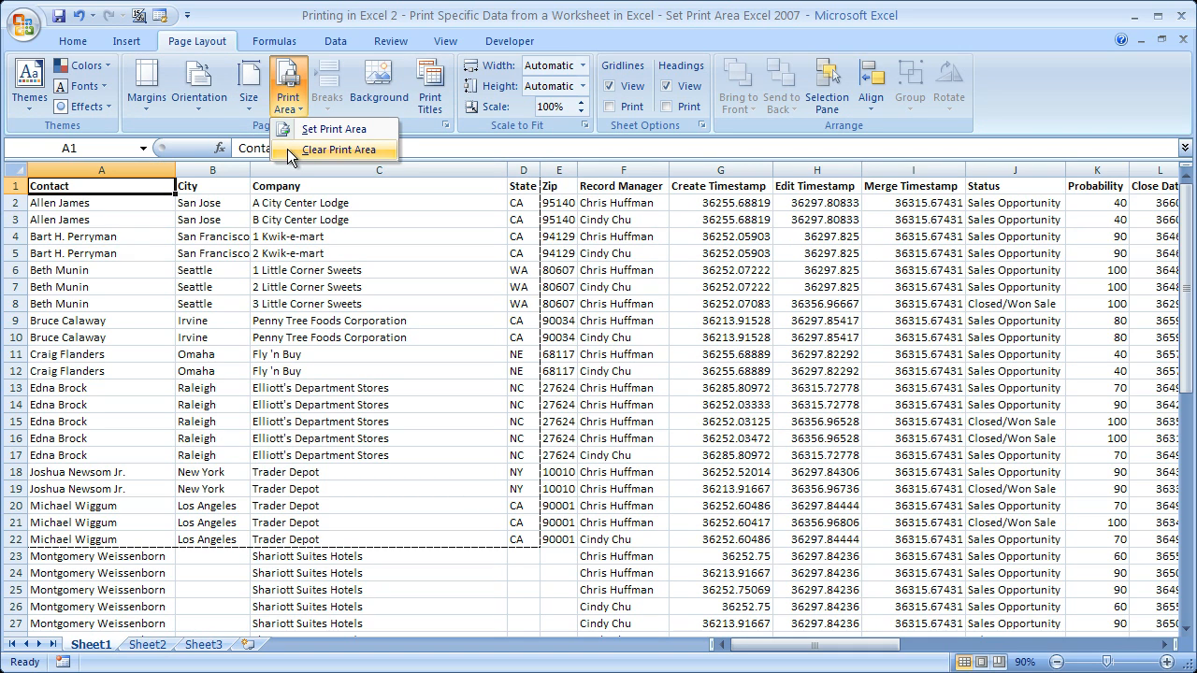